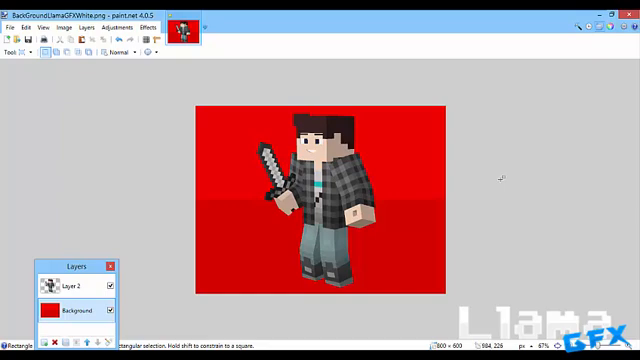
mouse_move(194, 108)
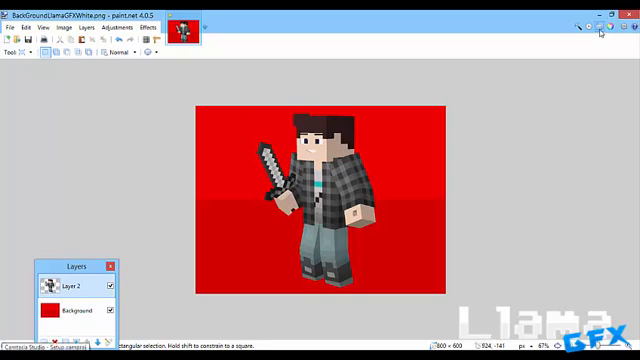
- Switch to the Magic Wand to select areas by colour
click(16, 48)
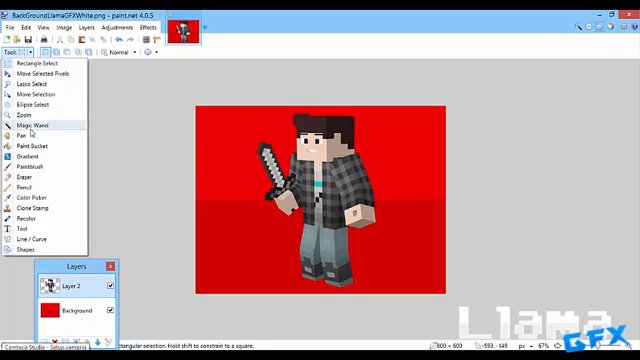
click(36, 124)
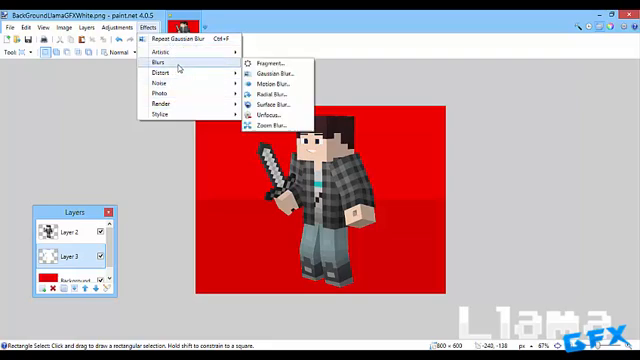
- Apply a Gaussian Blur to the duplicated character layer for a soft white glow
click(268, 72)
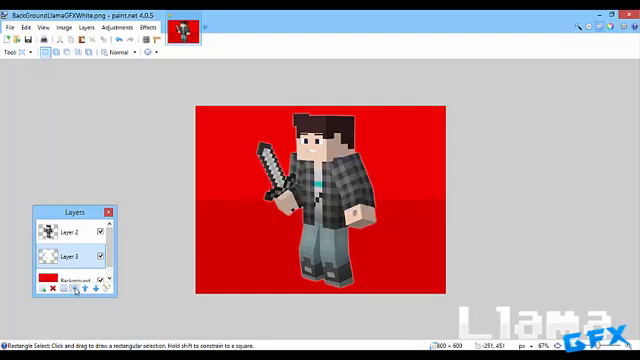
mouse_move(72, 288)
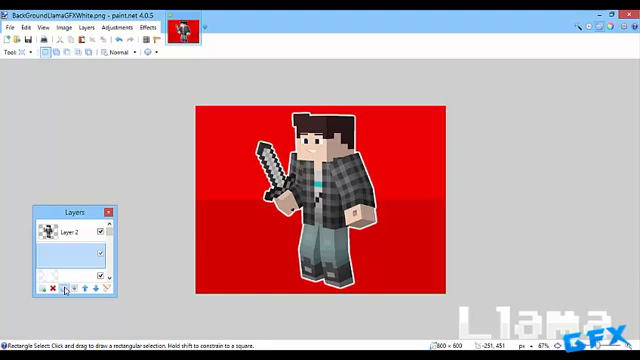
click(48, 290)
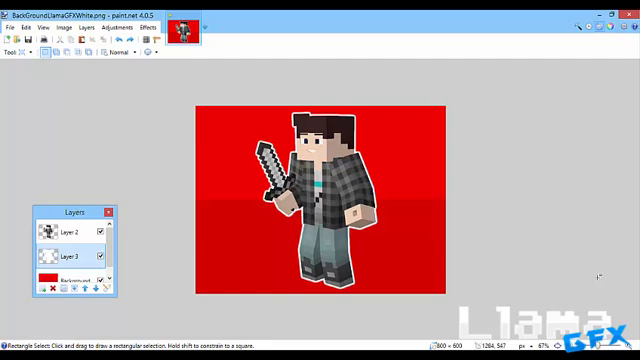
mouse_move(496, 130)
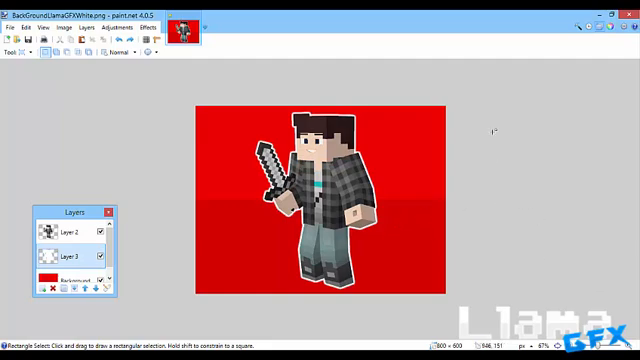